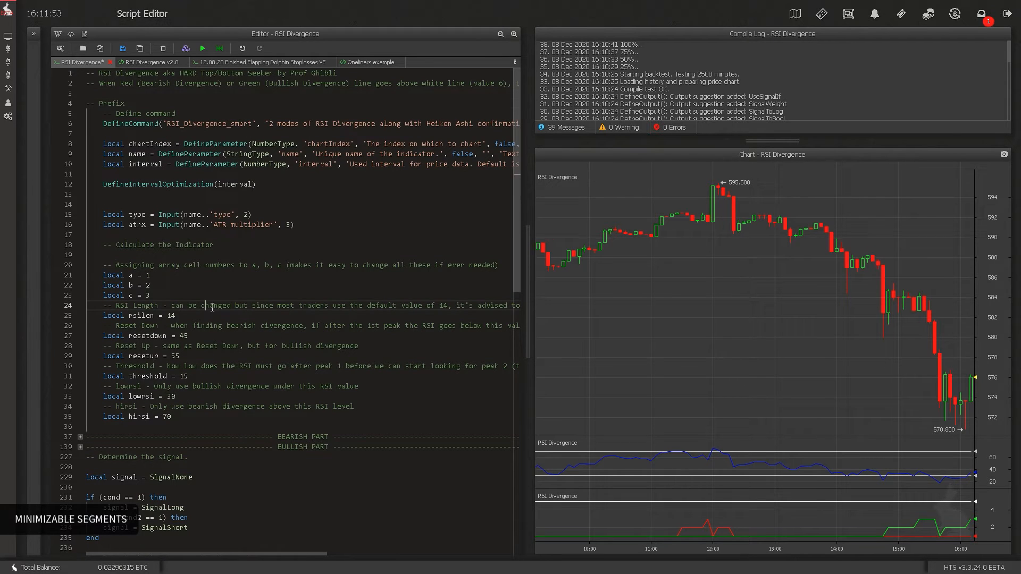
In the RSI Divergence script, fold the Prefix section and expand BEARISH PART
click(79, 103)
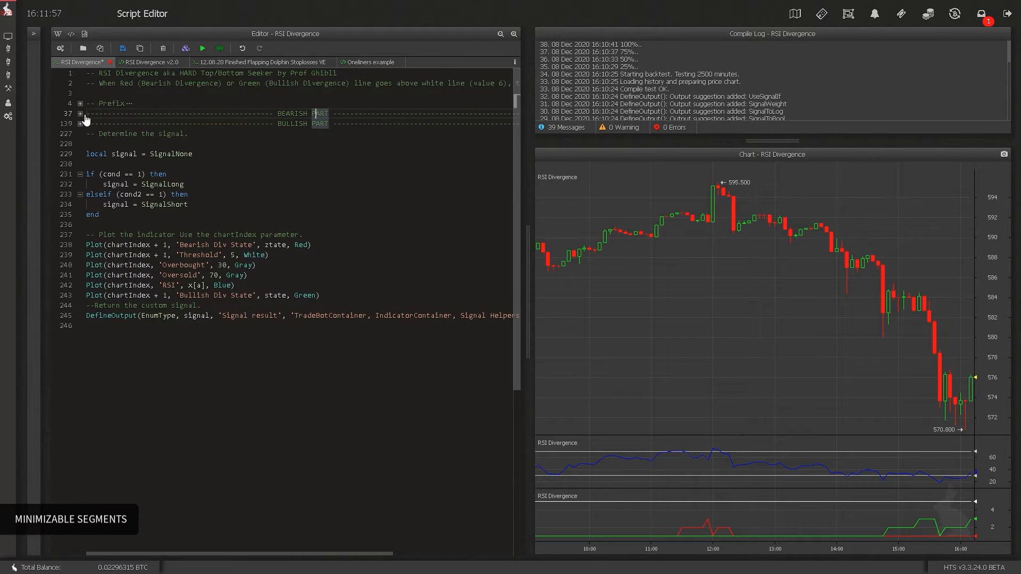
click(80, 114)
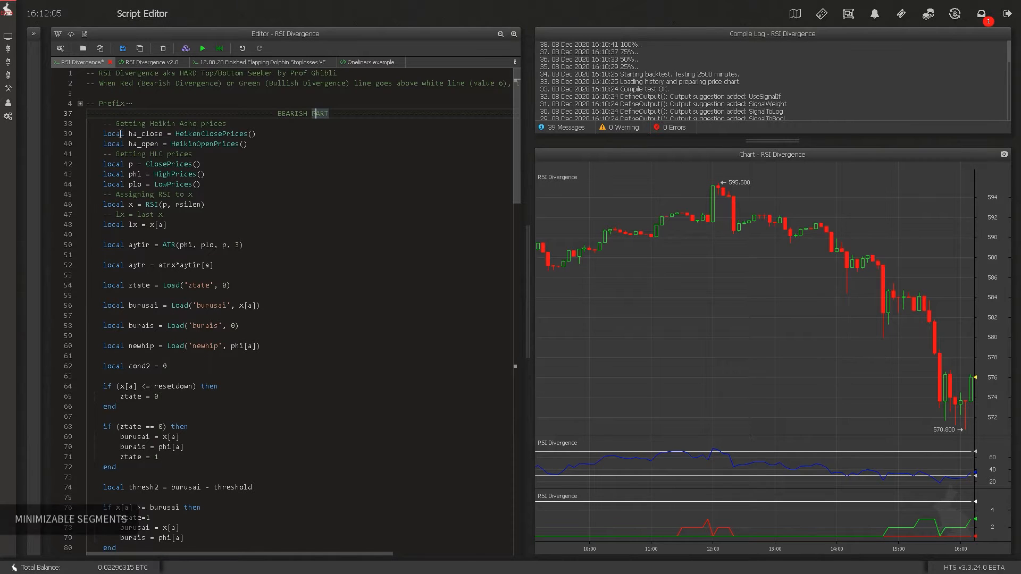
Add B = 10 and C = 5 to the Oneliners example, then backtest the script
click(368, 62)
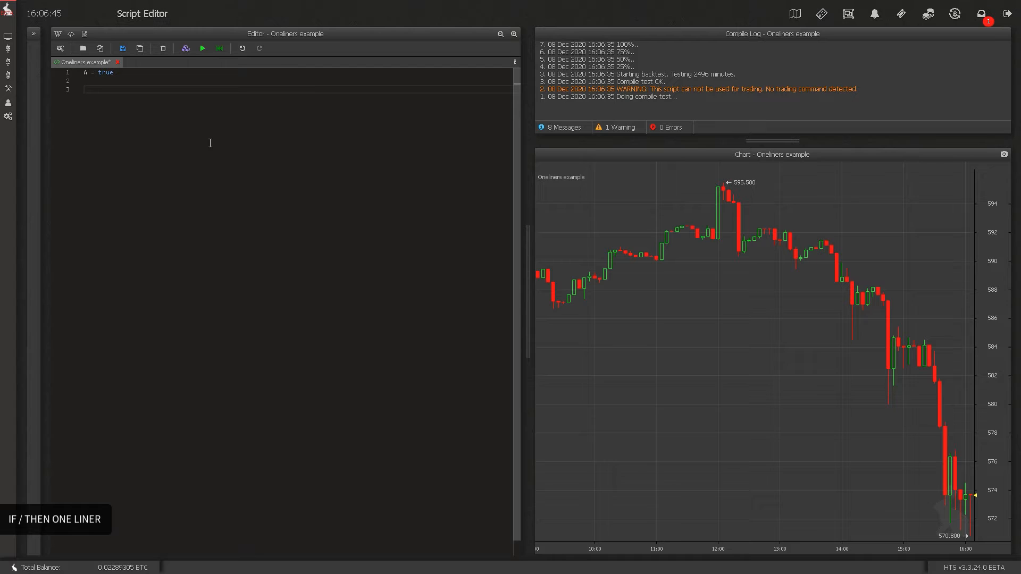
text(B = 10)
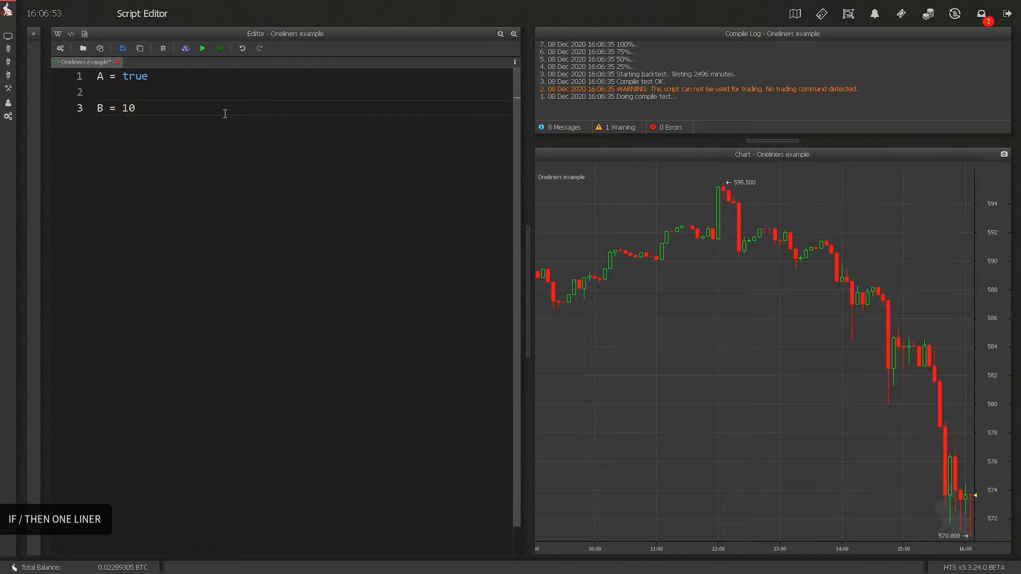
text(C =)
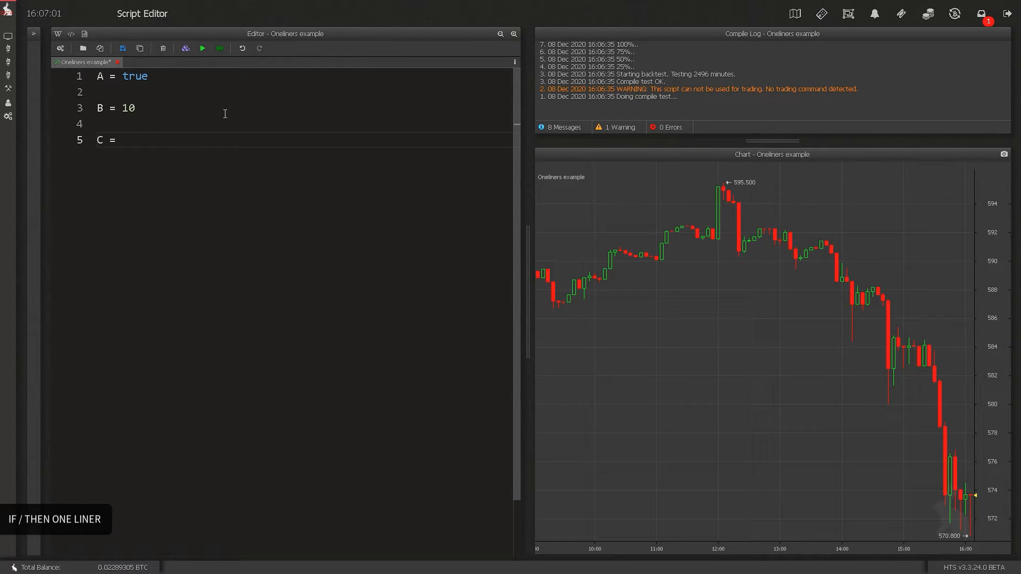
text(5)
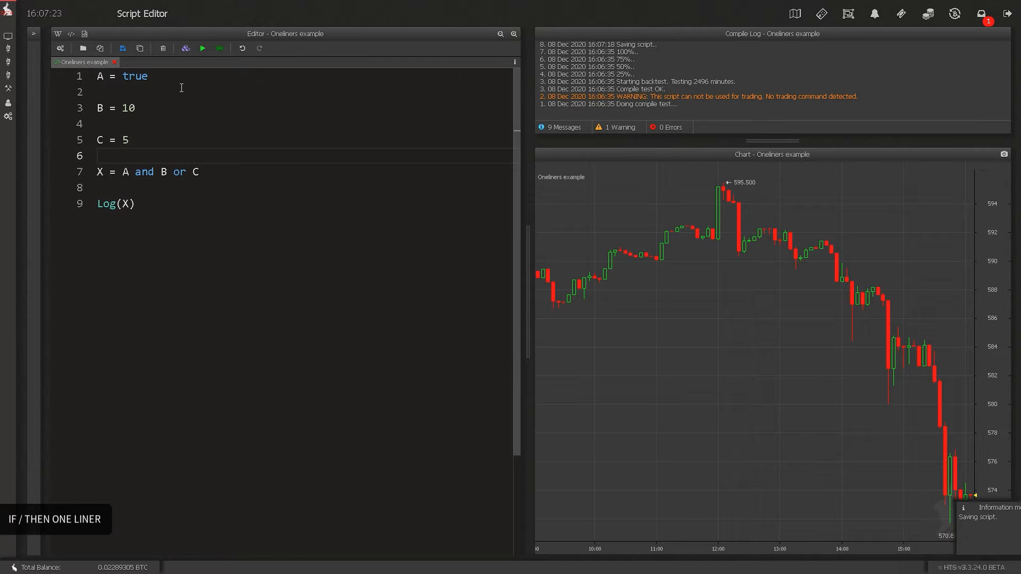
click(186, 48)
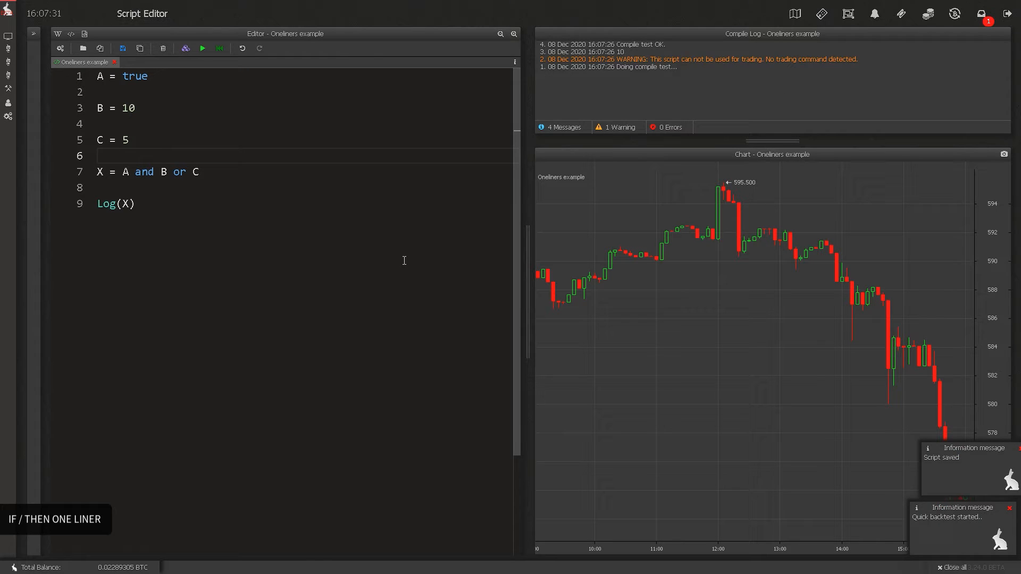
click(219, 48)
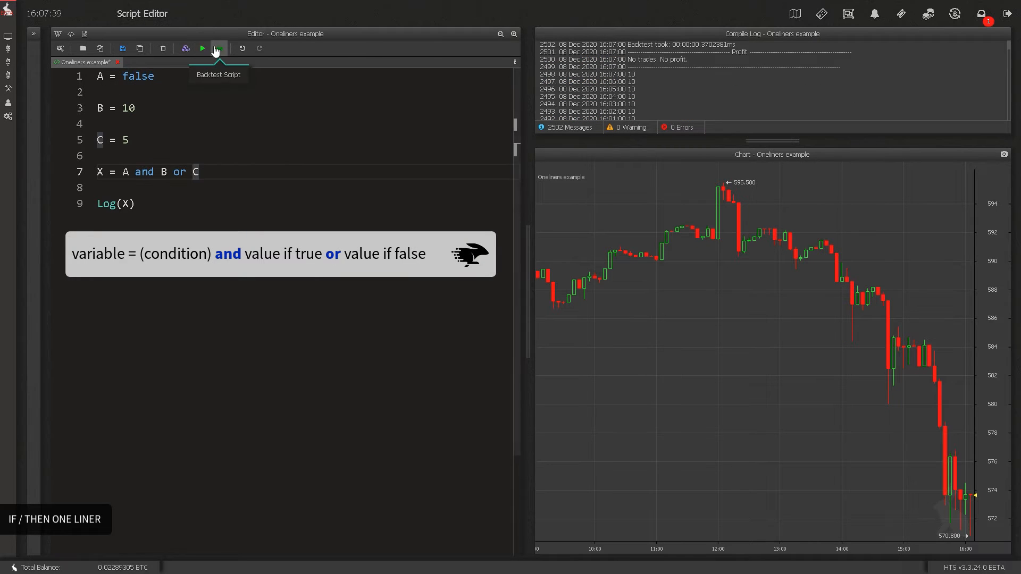
Change the one-liner to X = (B > C) and B or C and backtest it
click(218, 48)
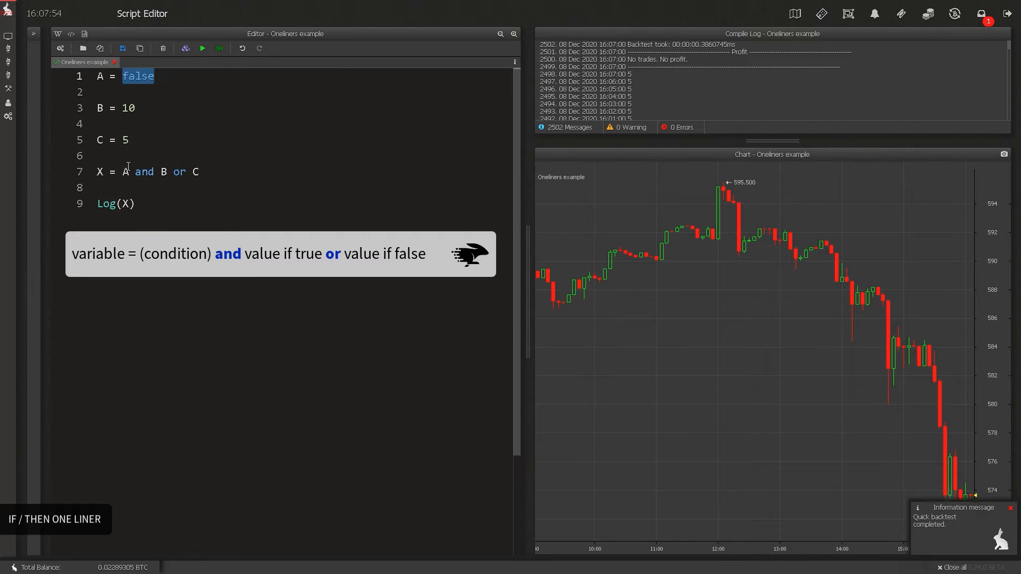
text((B > C)
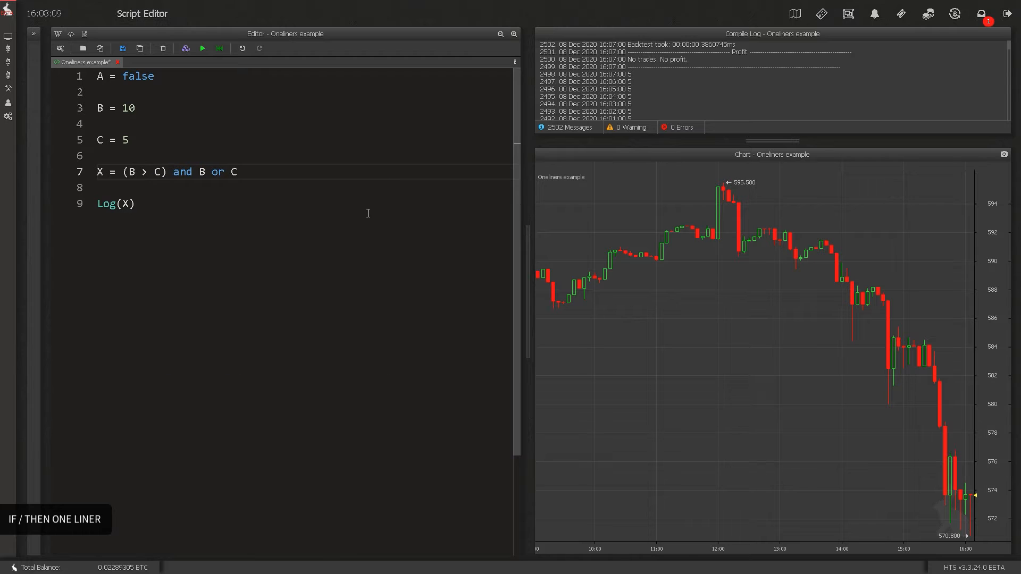
click(185, 48)
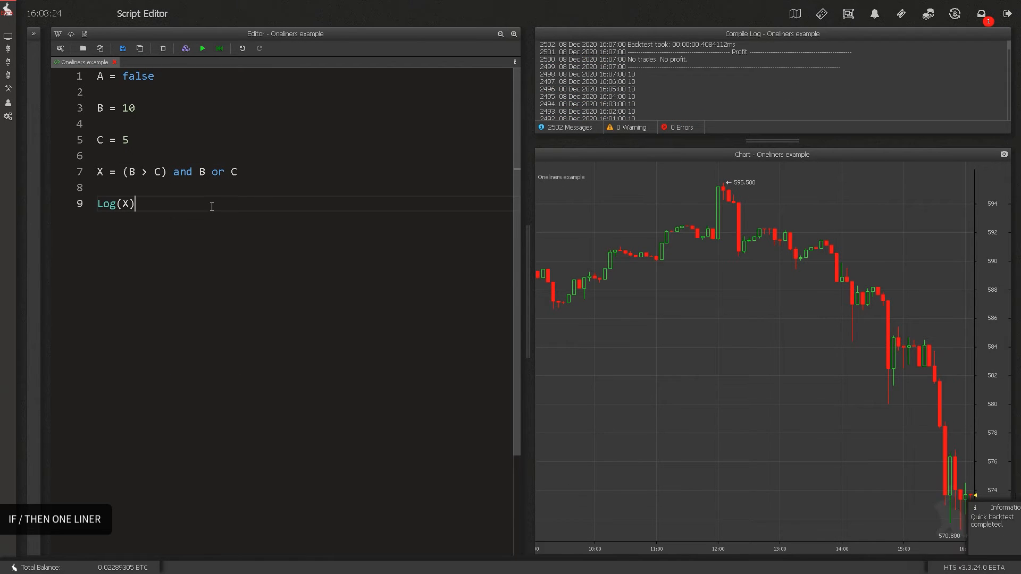
Create a new Command-type script named Limit Chaser
click(82, 48)
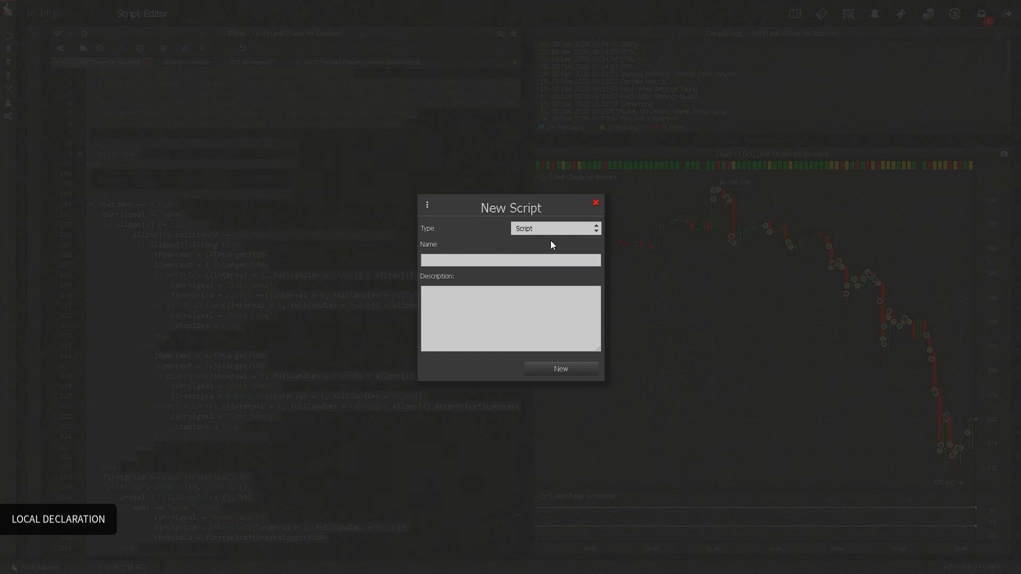
click(555, 229)
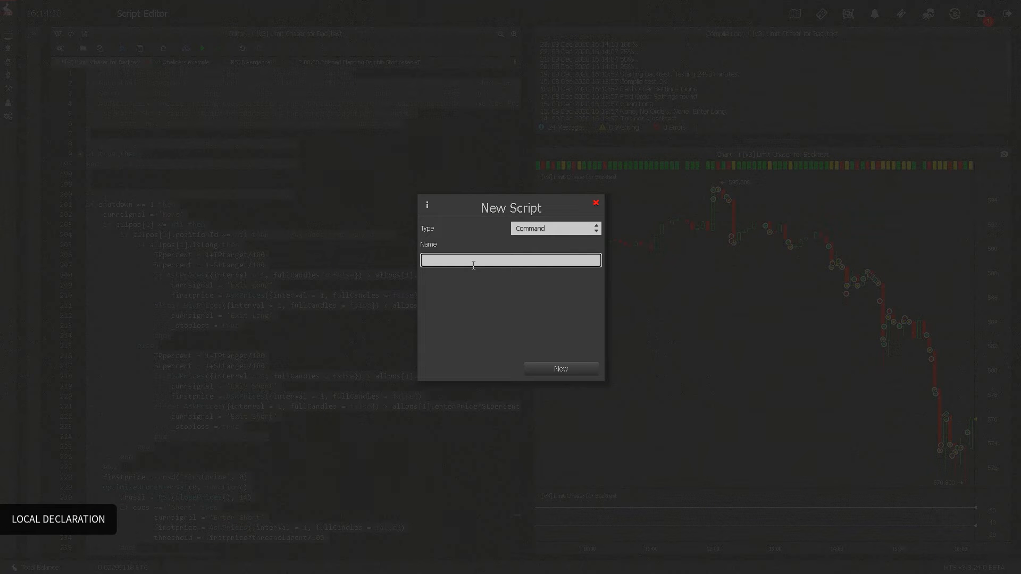
click(559, 369)
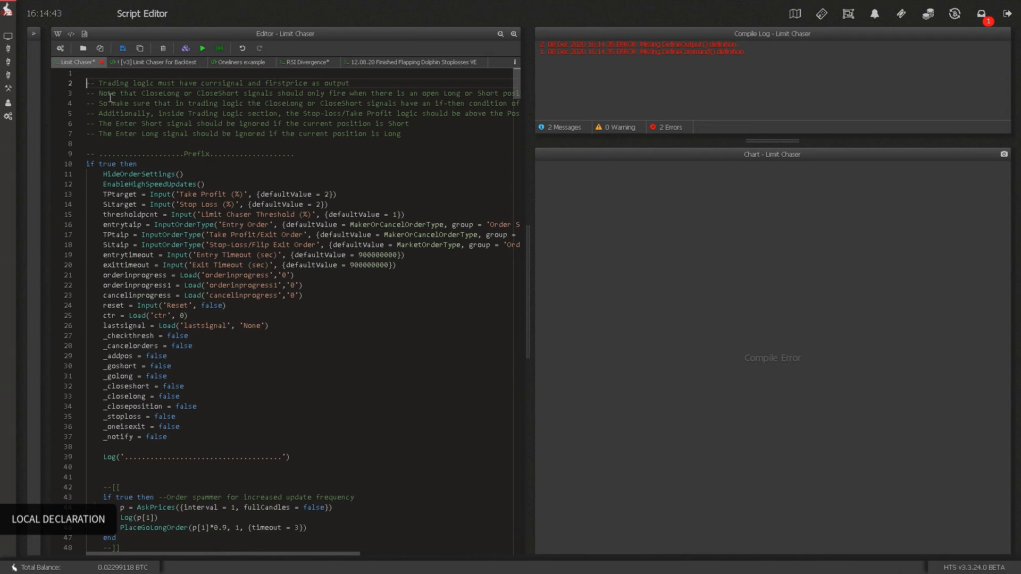
Start Limit Chaser with DefineCommand('Limit Chaser', 'Trade engine') and save the script
text(Defined)
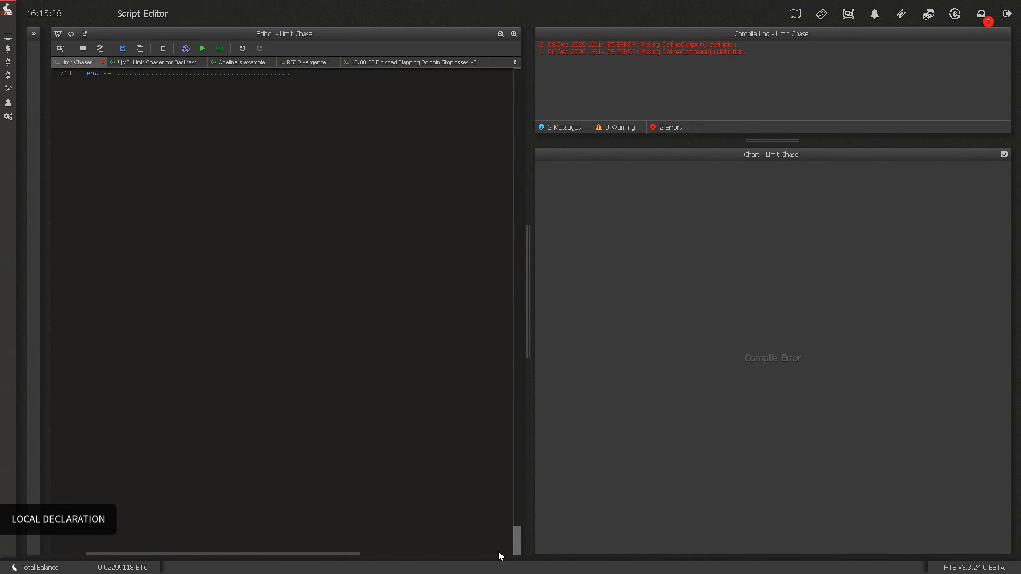
text(DefineOutput)
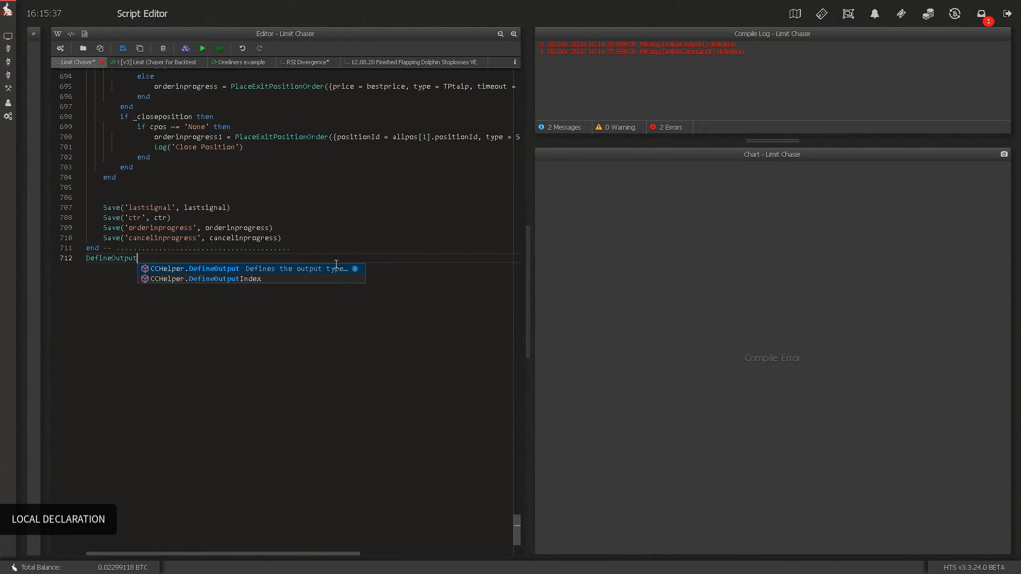
scroll(up, 3)
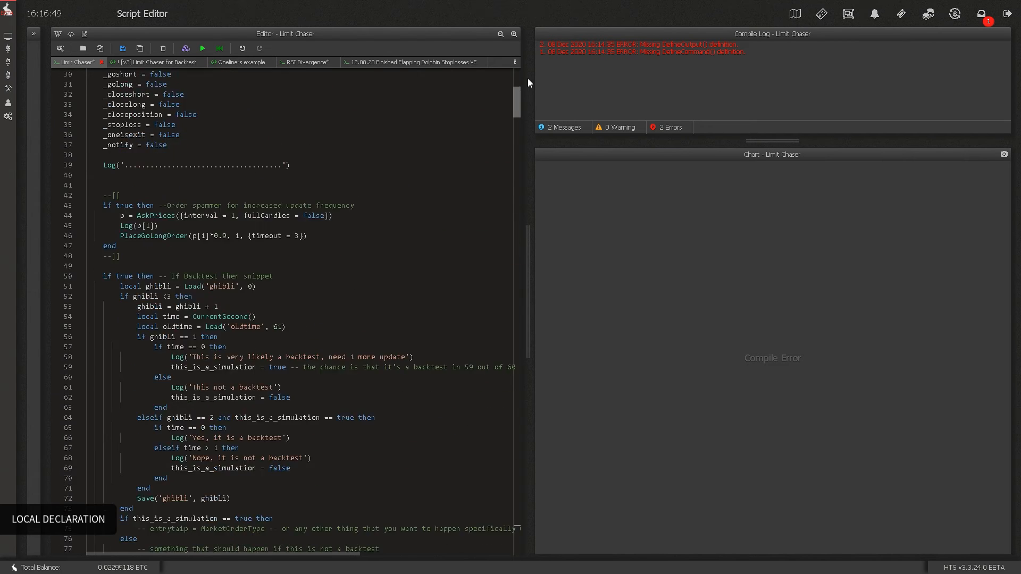
click(121, 48)
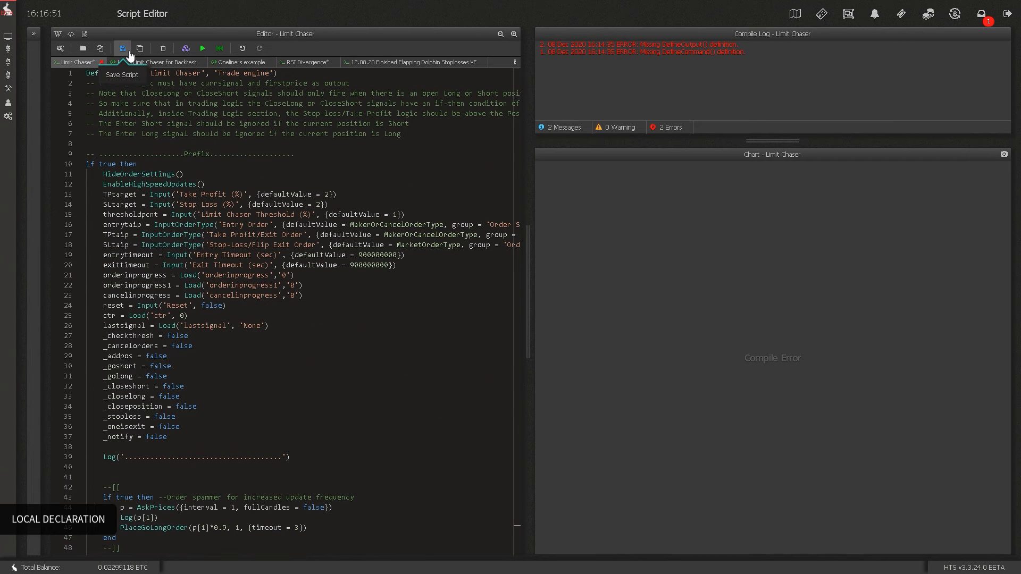
click(121, 48)
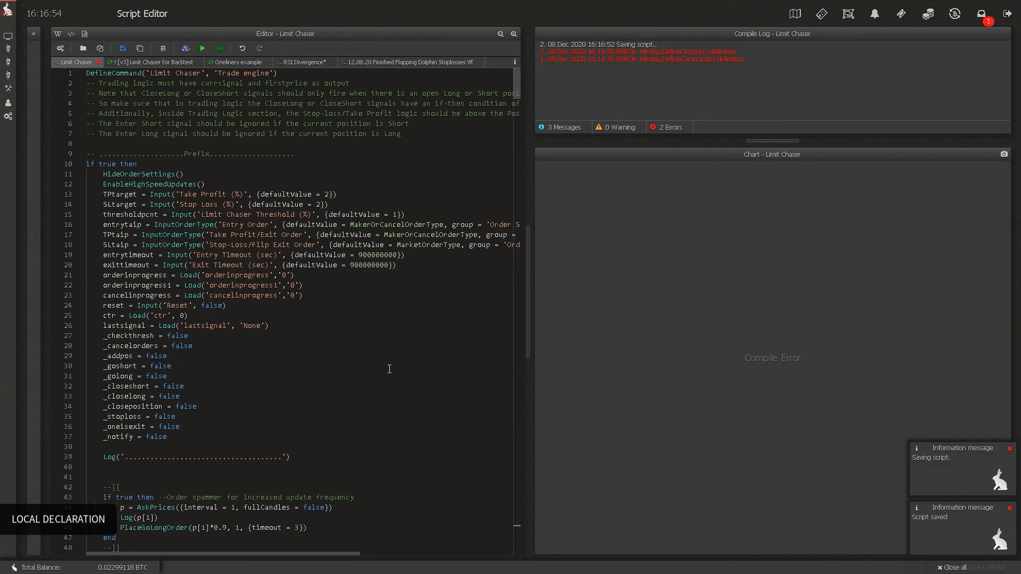
Under DefineCommand, begin a local line declaring orderinprogress, cancelinprogress, thresh and notee
click(202, 49)
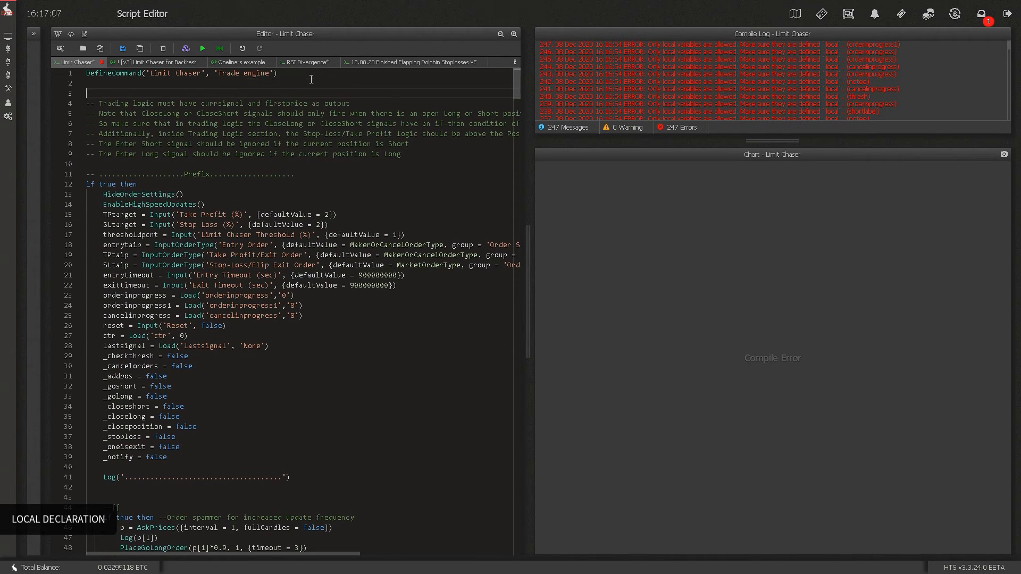
text(local orderinprogress, orderinprogress1,)
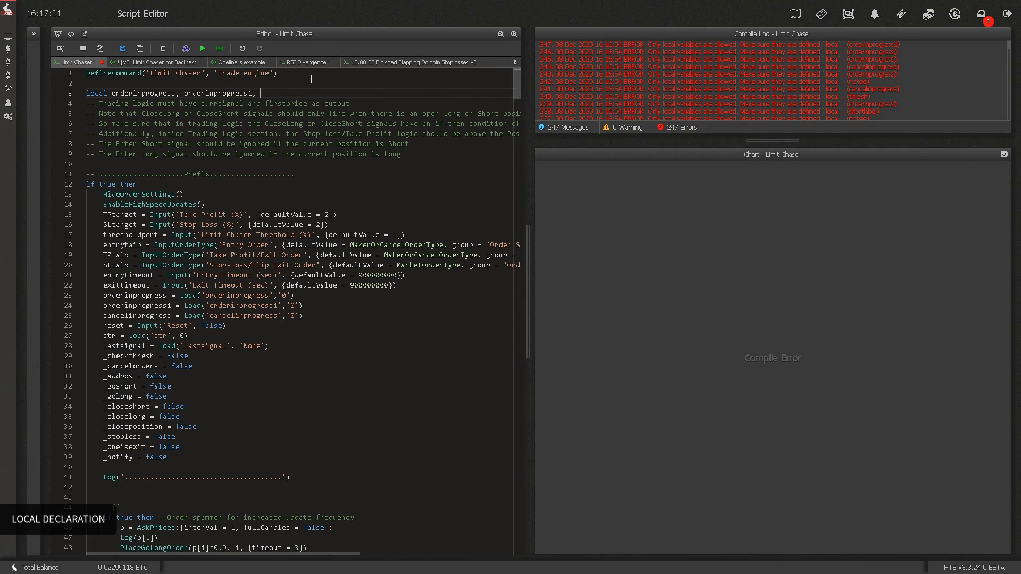
text(cancelinprogress, thresh,)
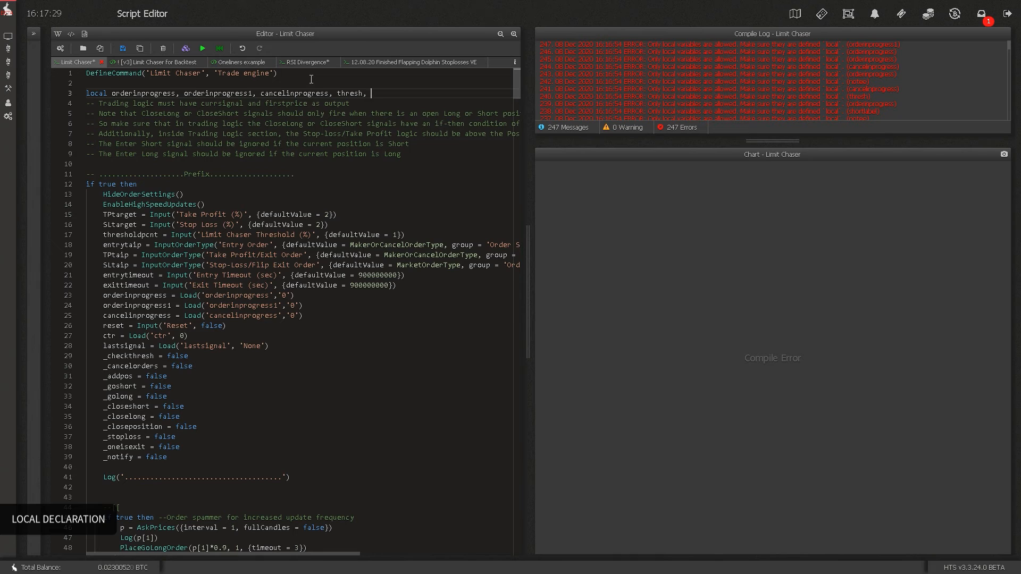
text(notee, shor)
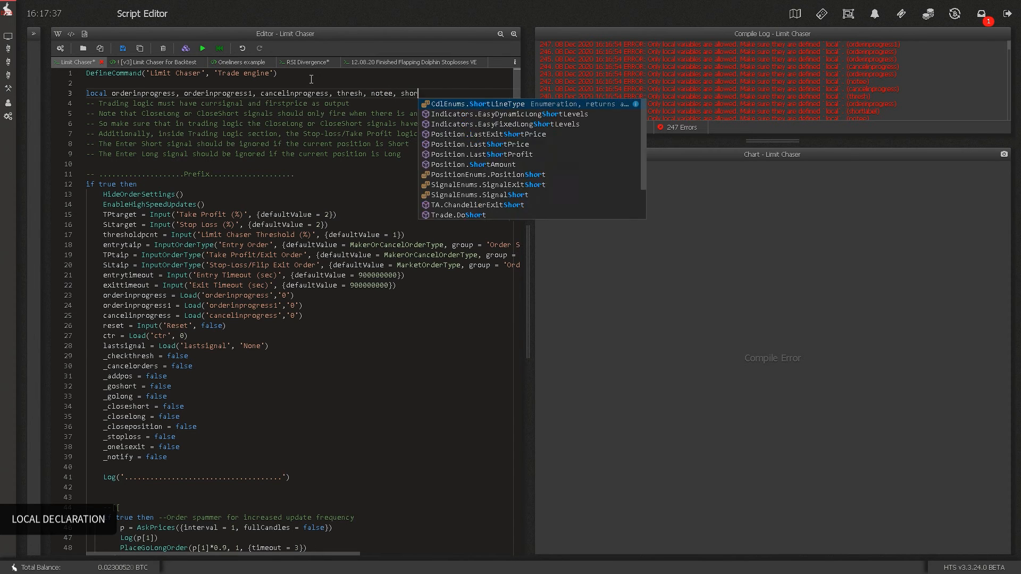